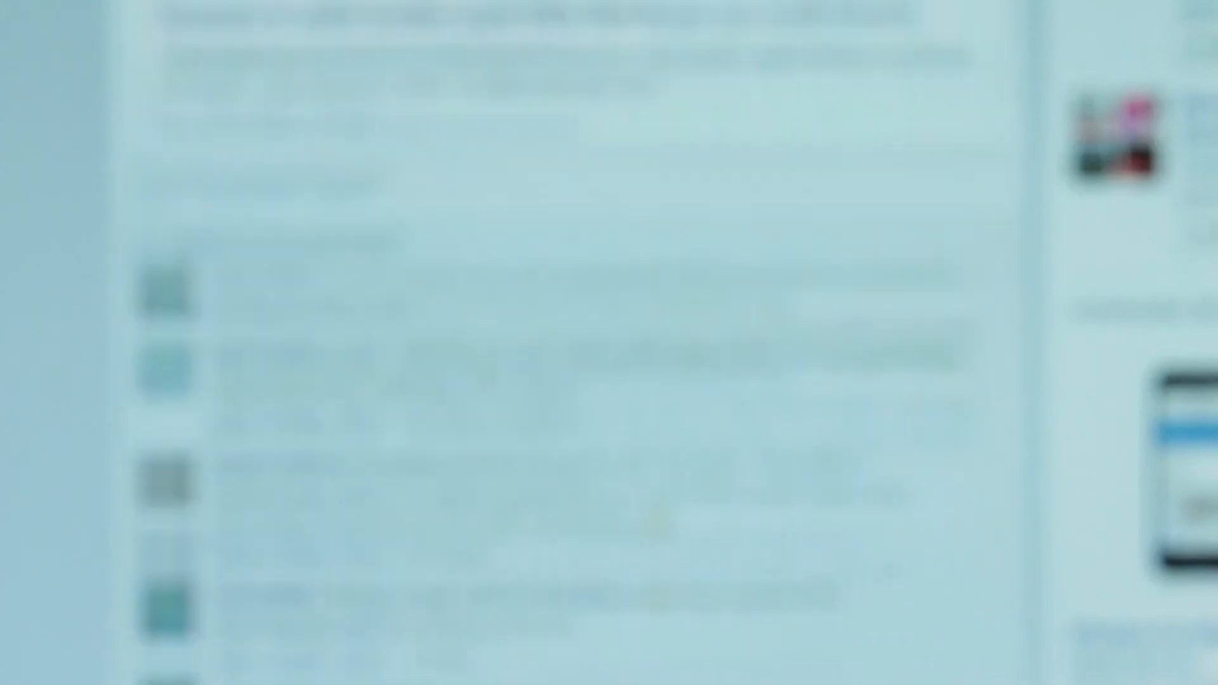
scroll("up", 3)
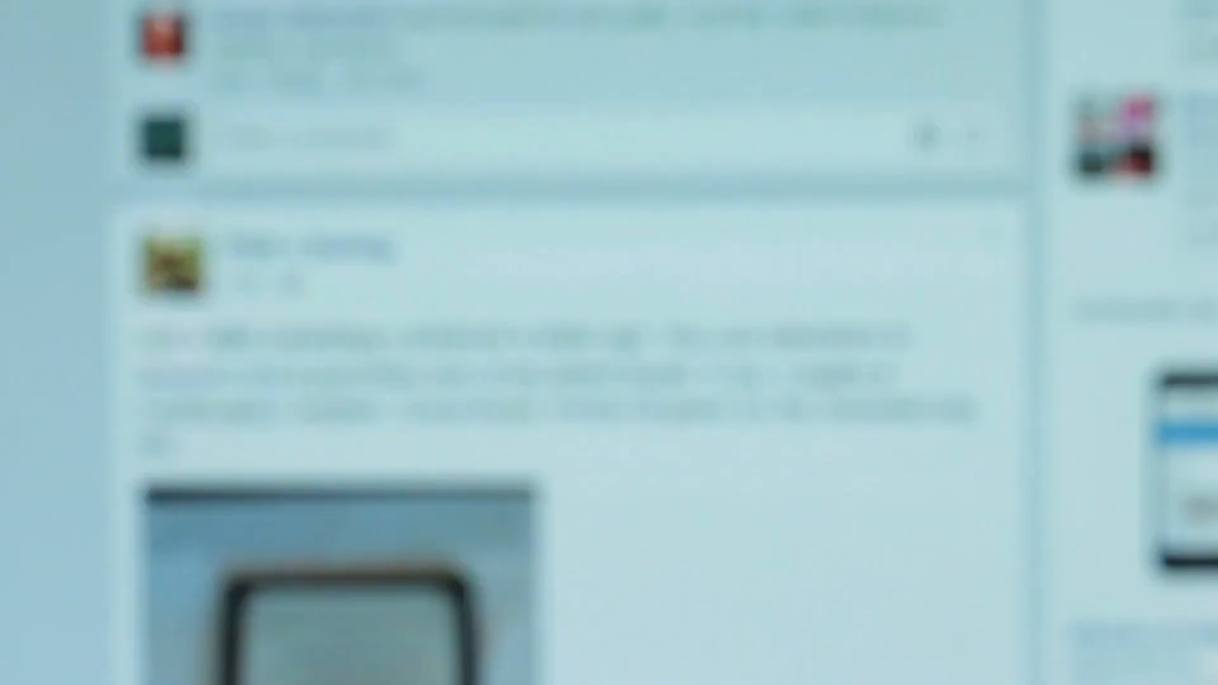